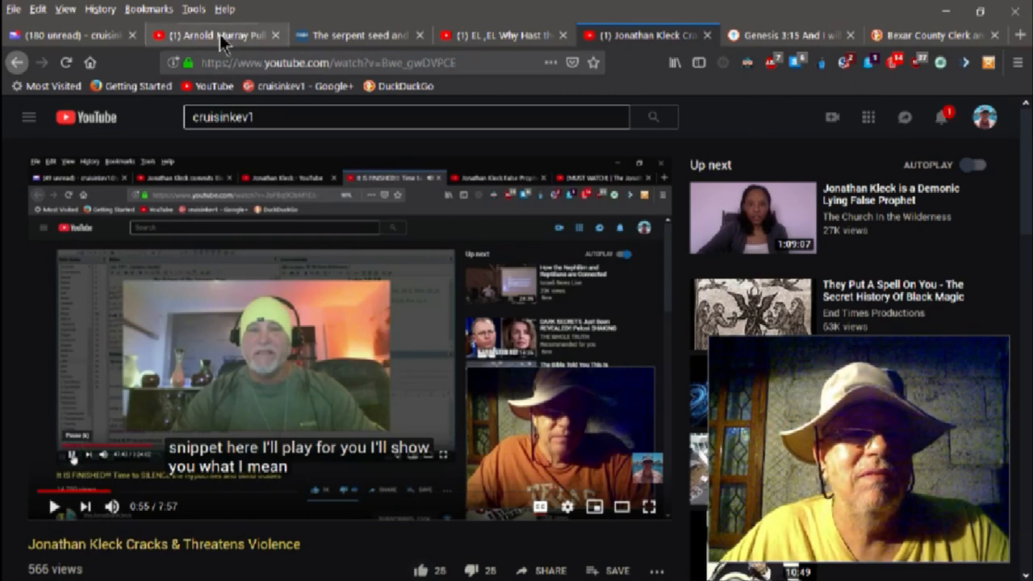
mouse_move(216, 35)
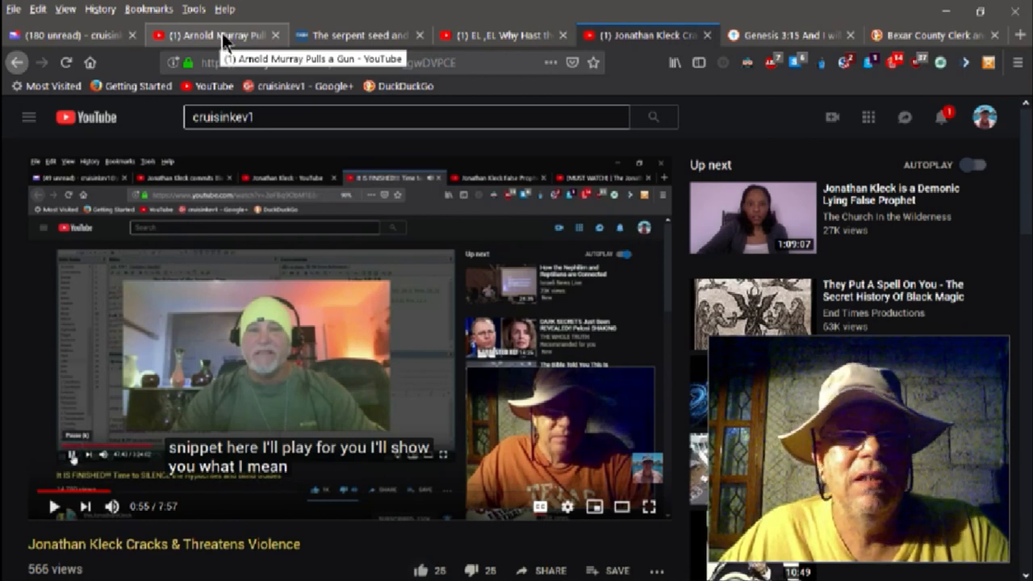
Step: Switch to the CARM 'The serpent seed and the Kenites' article and read down to the Genesis 4:1 rebuttal
left_click(359, 34)
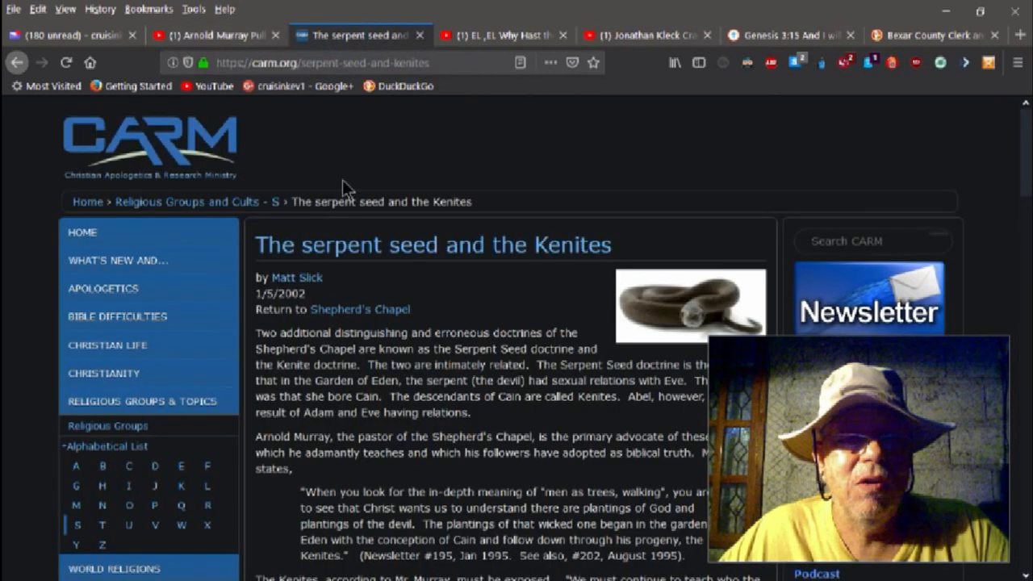
mouse_move(593, 298)
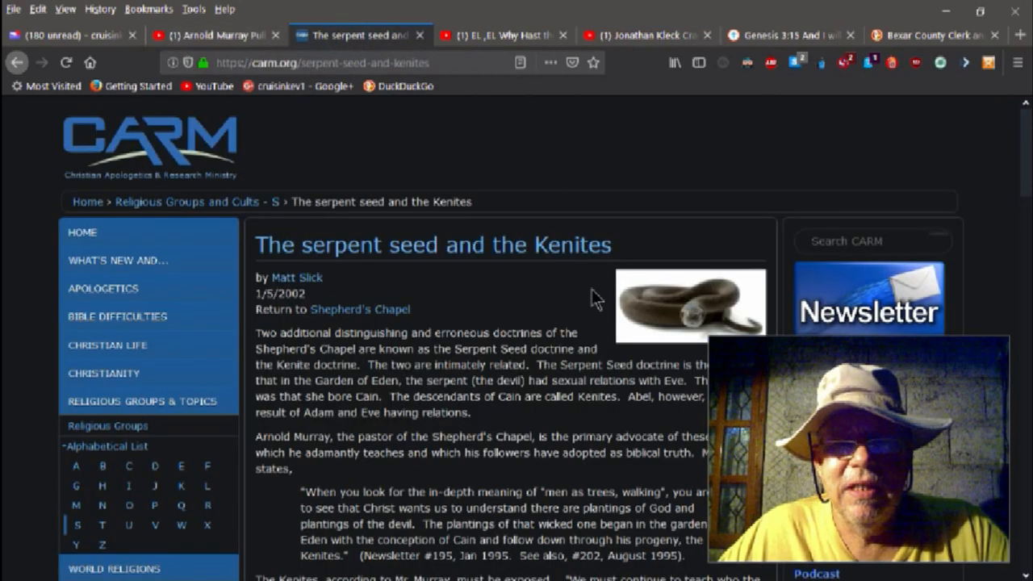
mouse_move(395, 286)
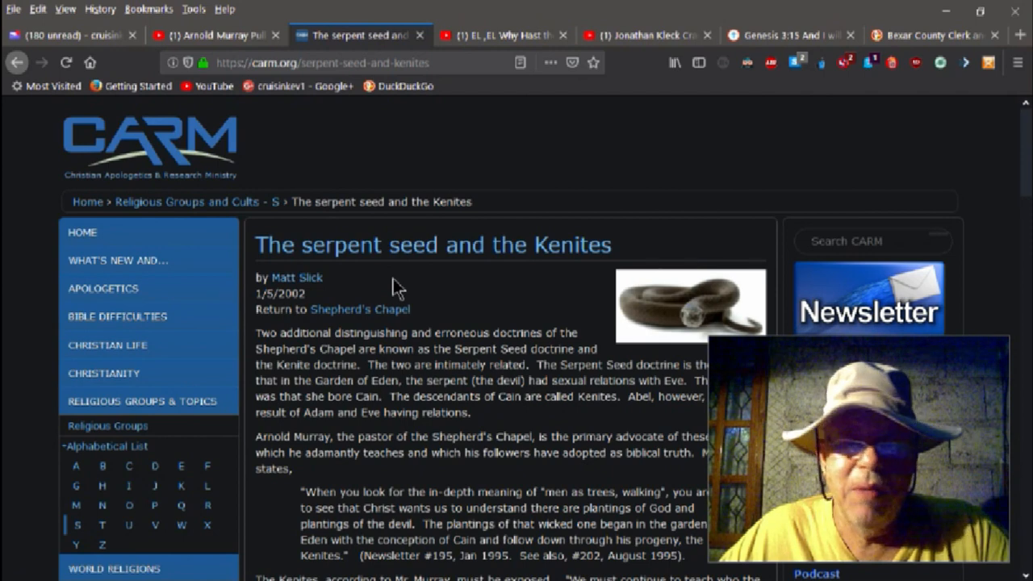
mouse_move(275, 446)
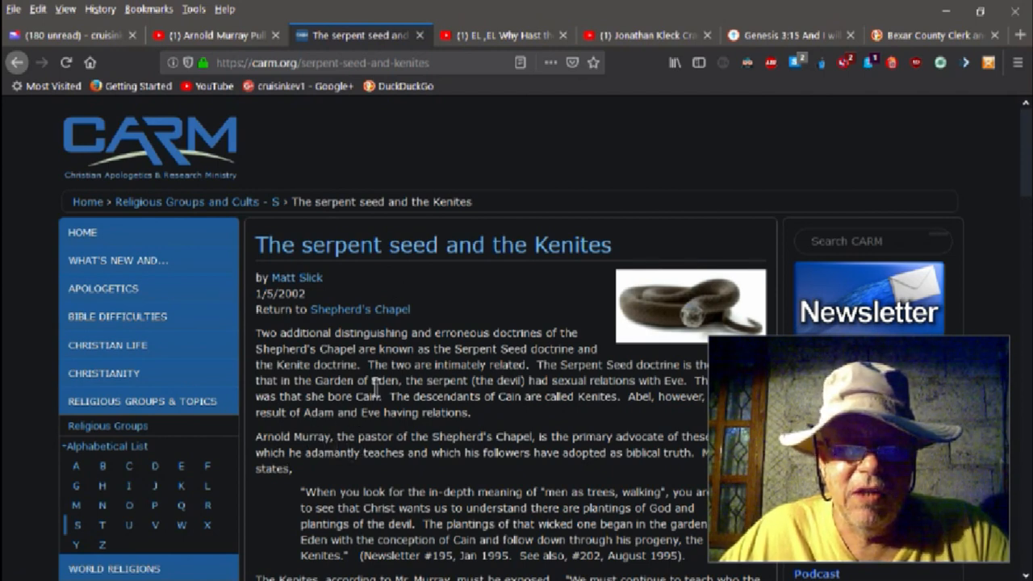
mouse_move(589, 216)
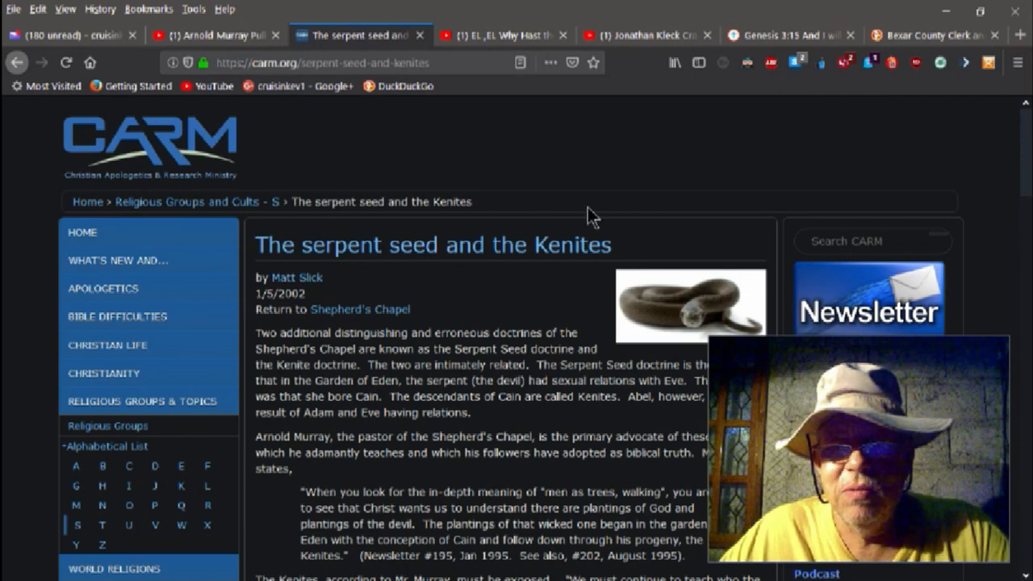
mouse_move(456, 355)
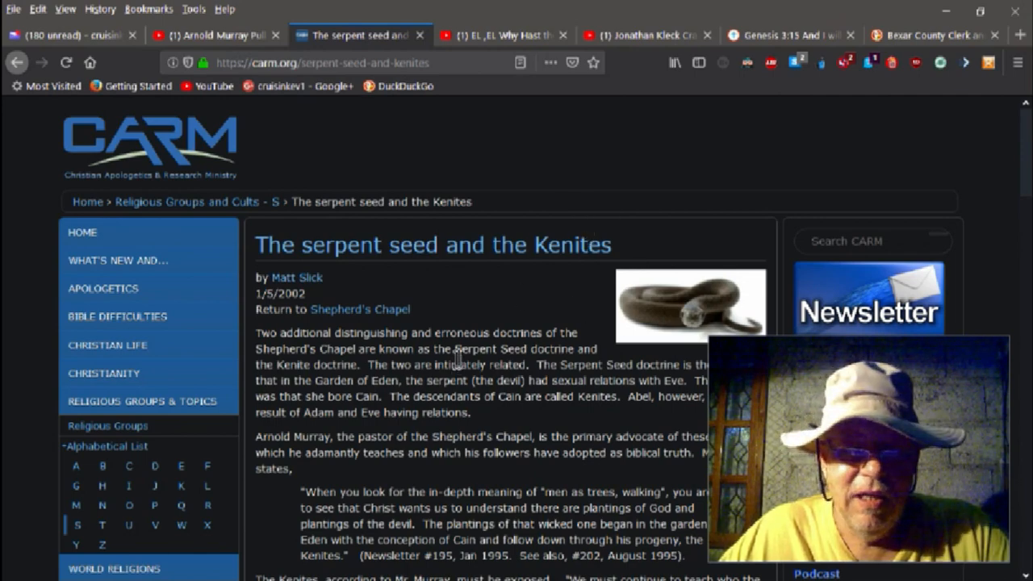
scroll("down", 3)
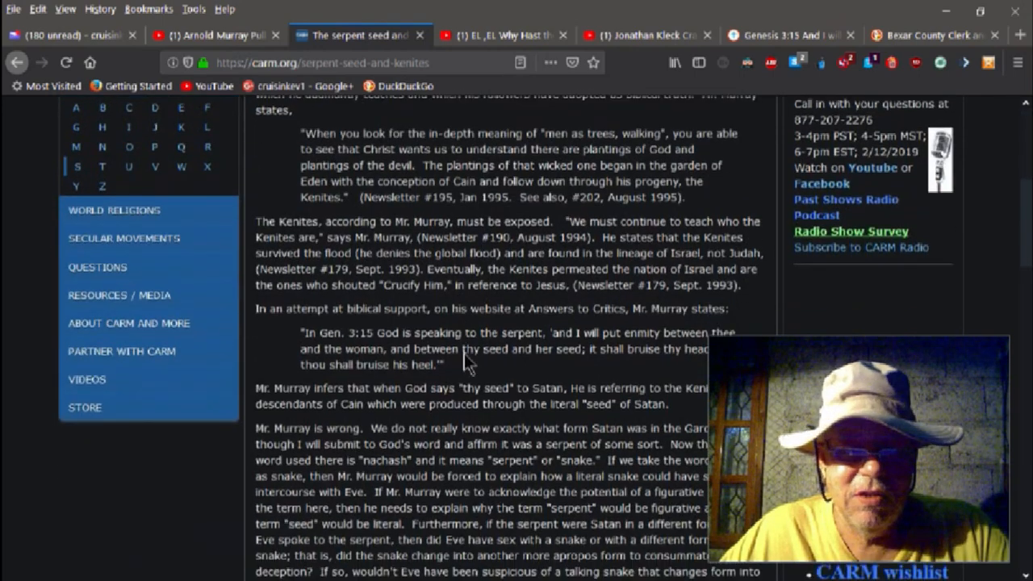
scroll("down", 3)
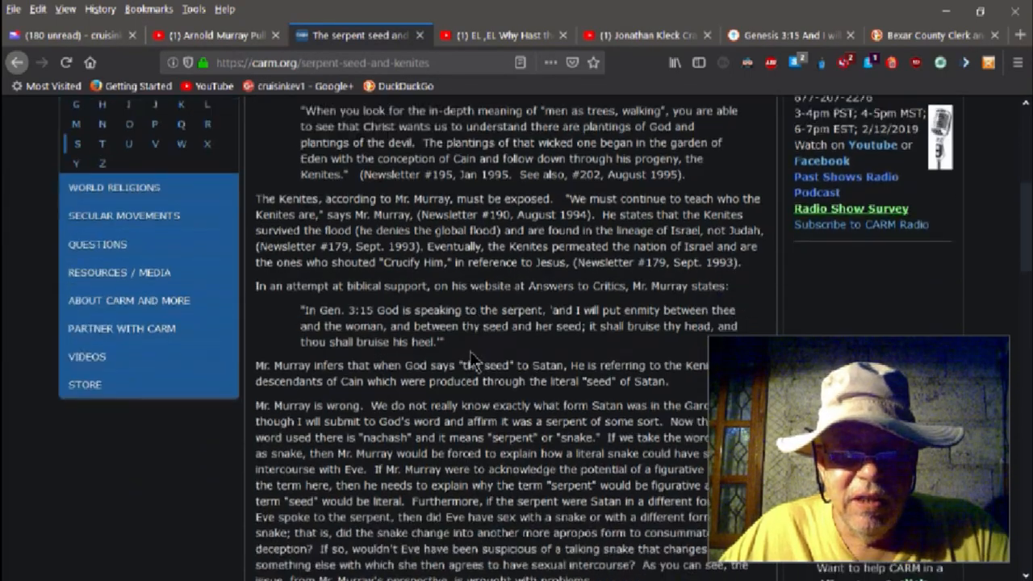
scroll("down", 3)
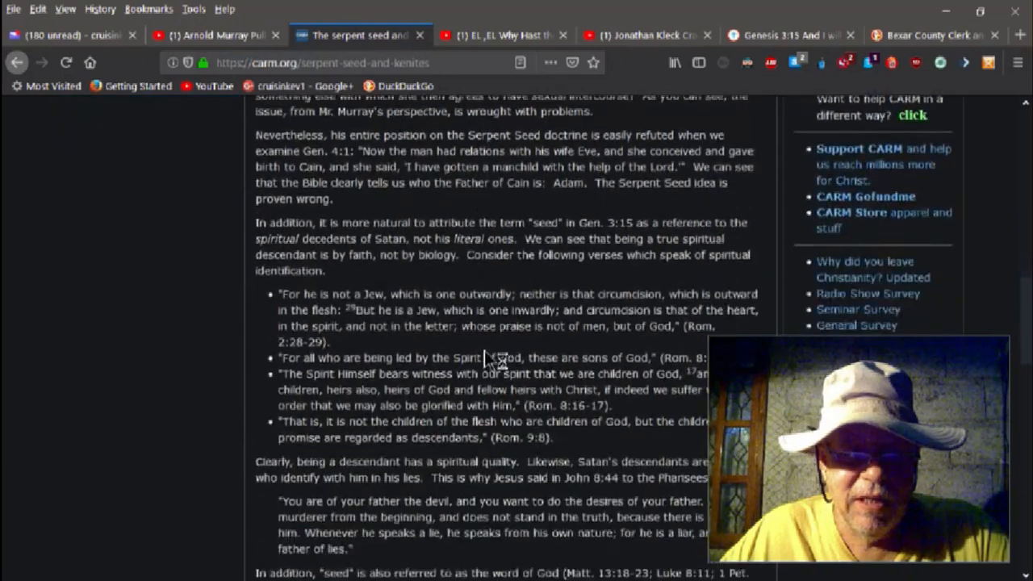
scroll("up", 3)
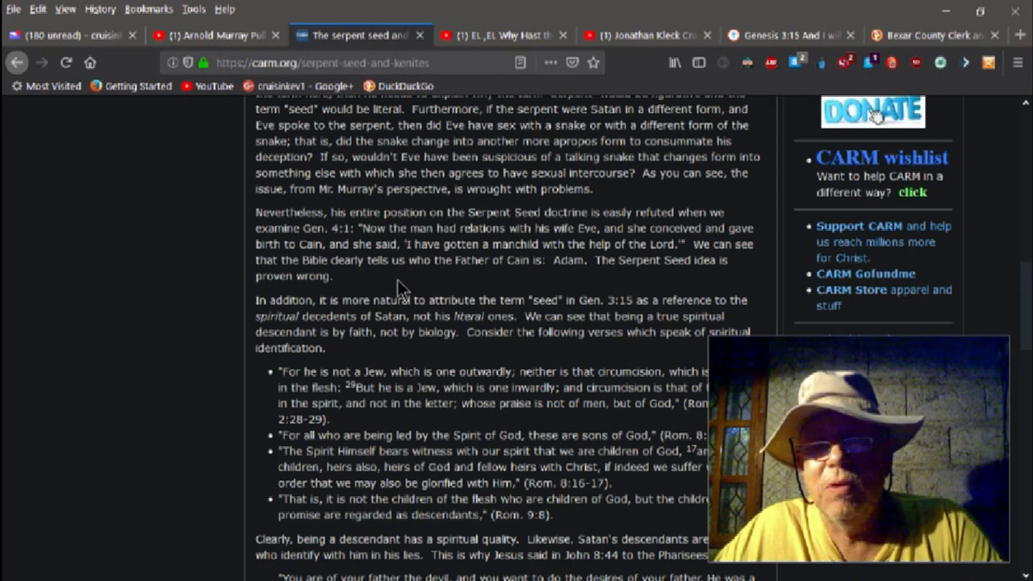
left_click(339, 63)
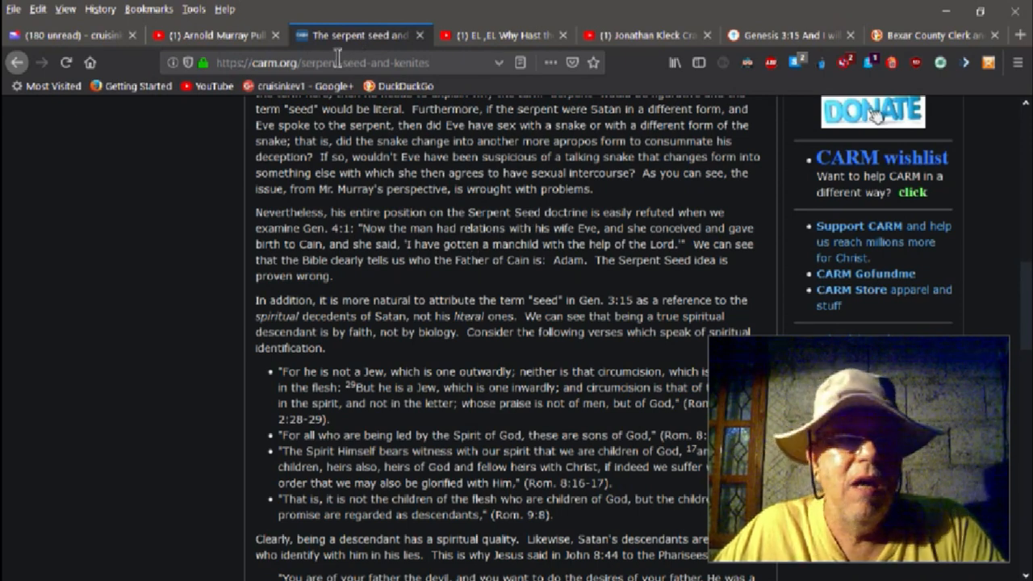
mouse_move(214, 35)
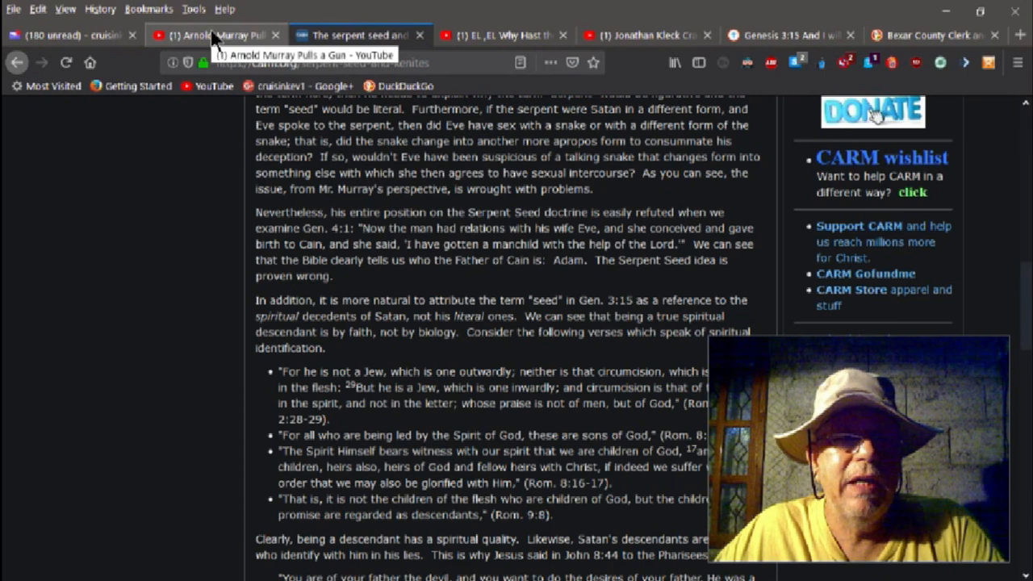
Step: Play the 'Arnold Murray Pulls a Gun' YouTube clip and pause it at 0:37
left_click(214, 35)
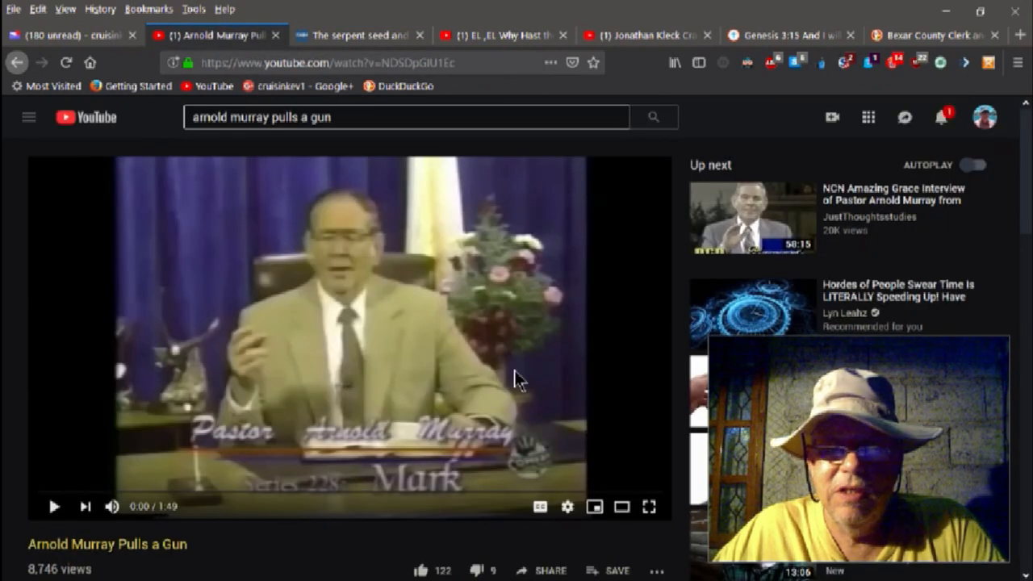
mouse_move(454, 360)
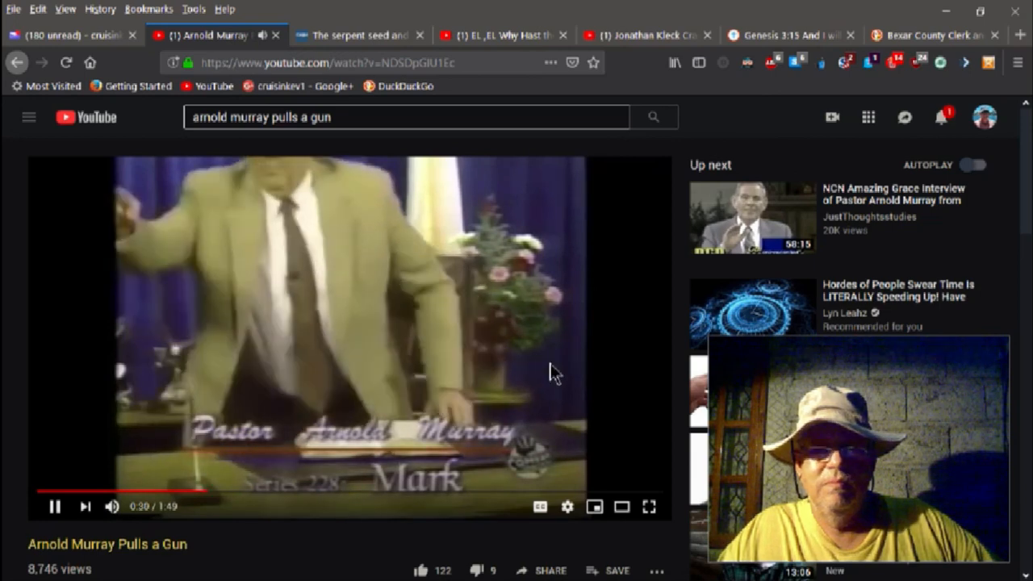
mouse_move(566, 379)
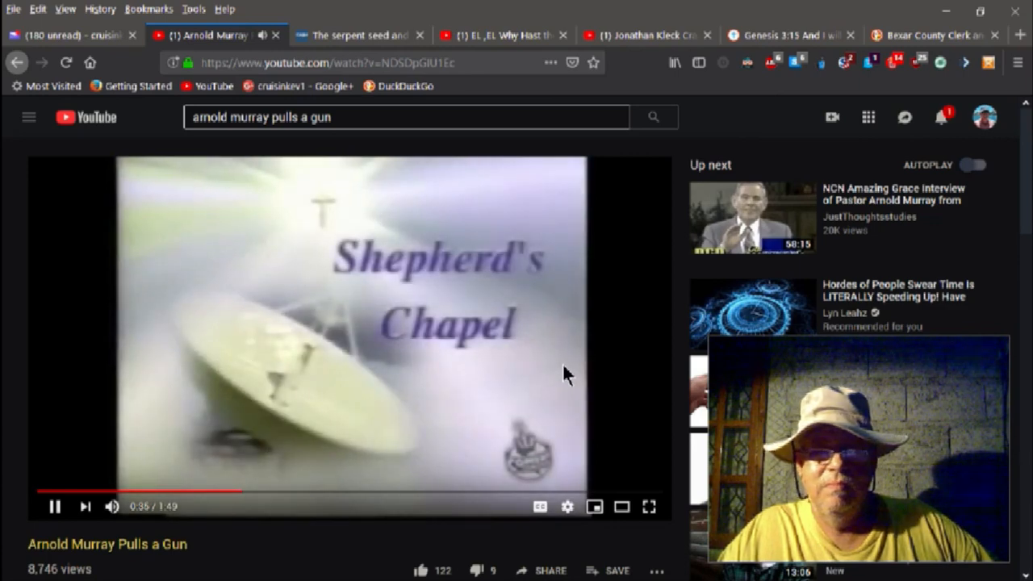
left_click(55, 506)
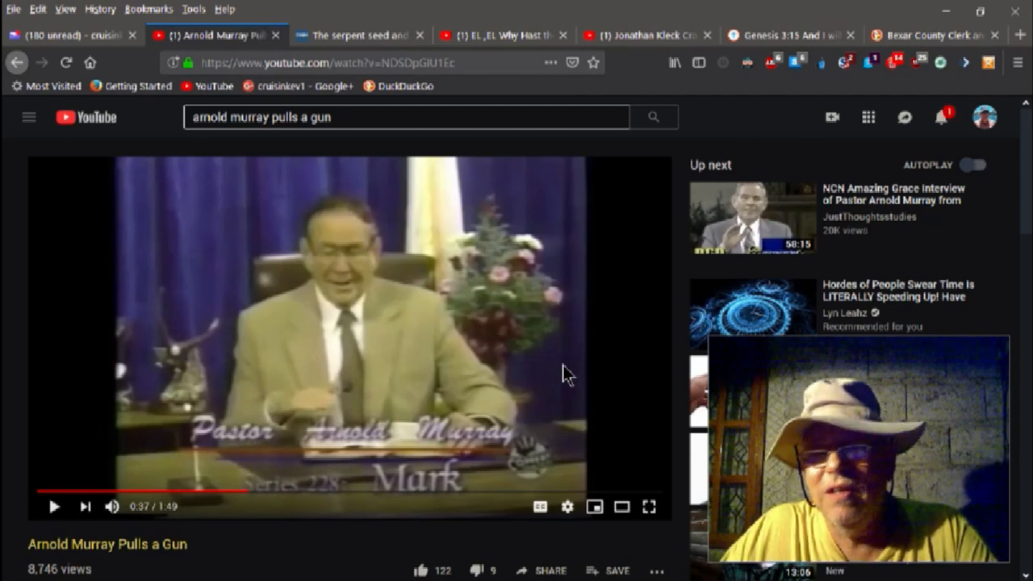
mouse_move(493, 35)
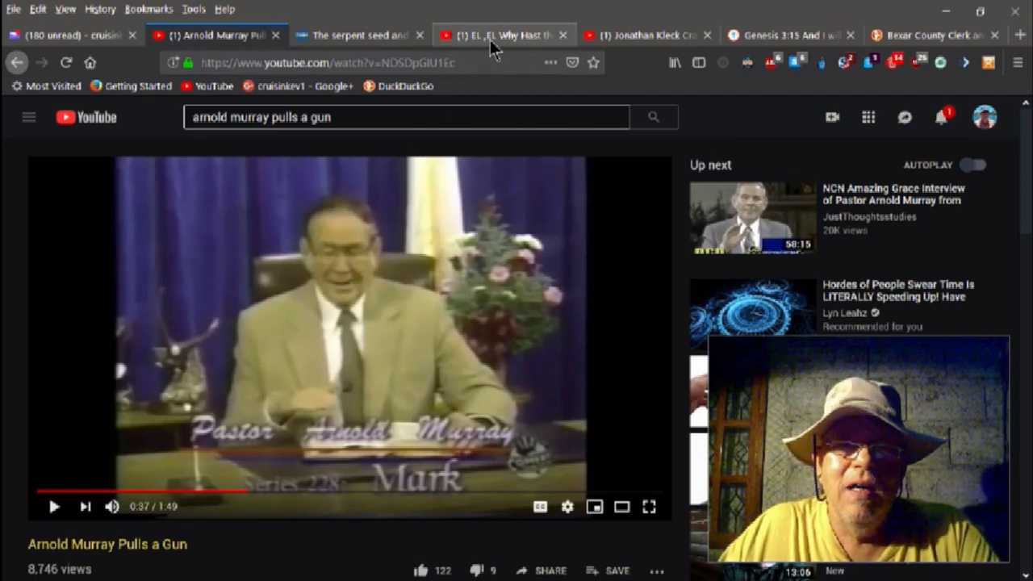
Step: Replay the 'EL ,EL Why Hast thou Forsaken Me??' video from about 30:56, then pause it
left_click(504, 35)
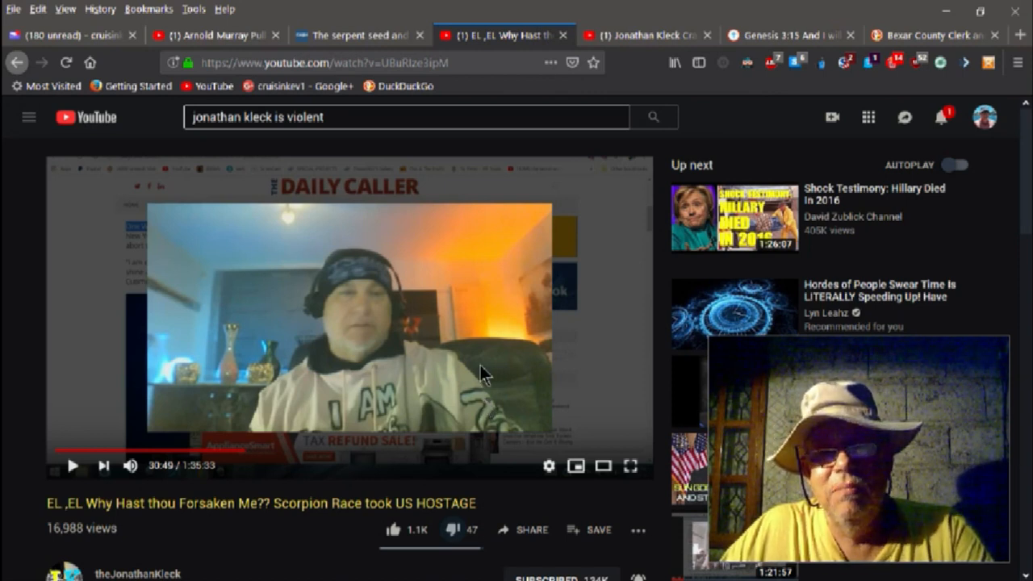
mouse_move(456, 390)
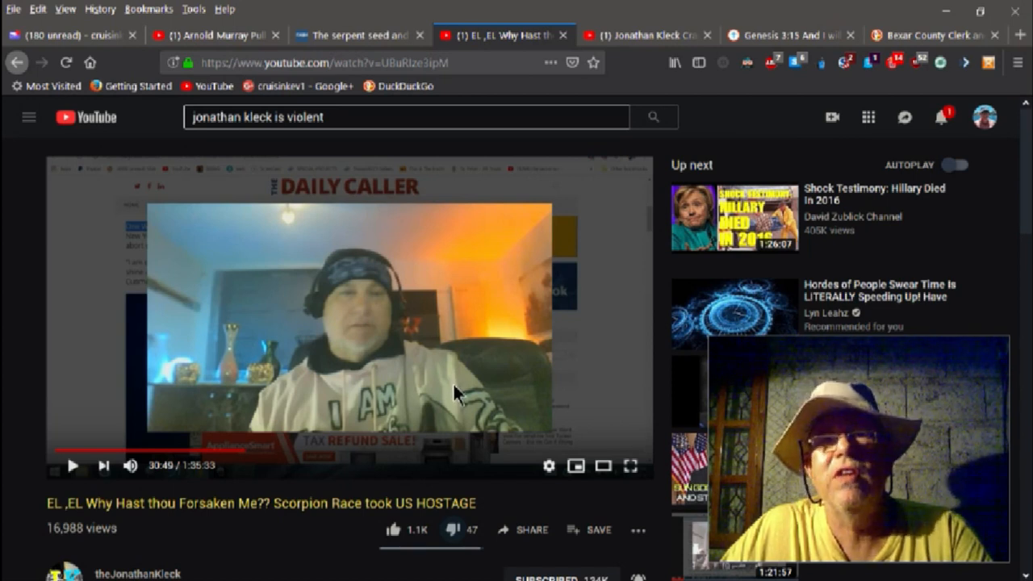
left_click(72, 466)
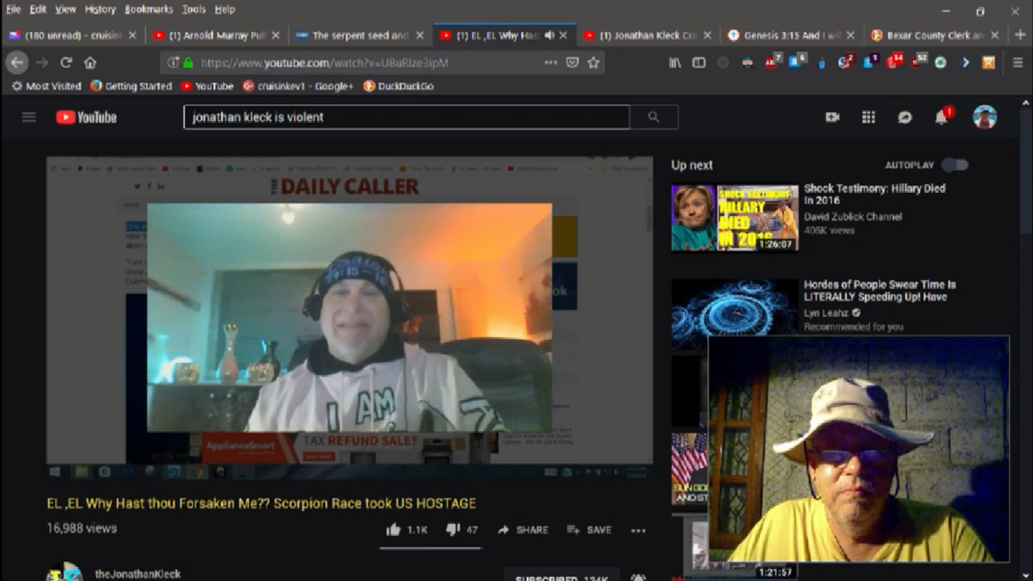
mouse_move(476, 375)
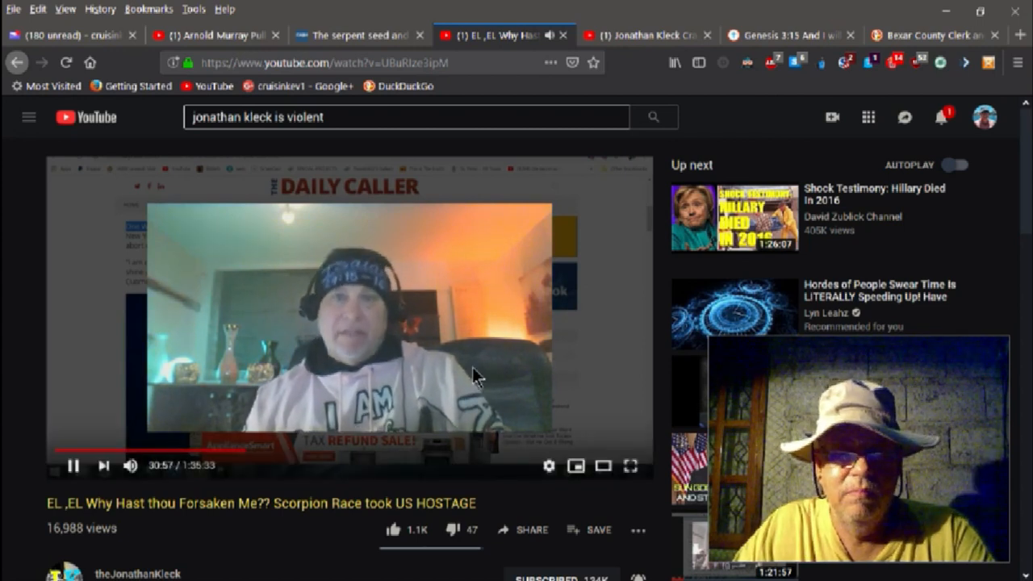
left_click(73, 466)
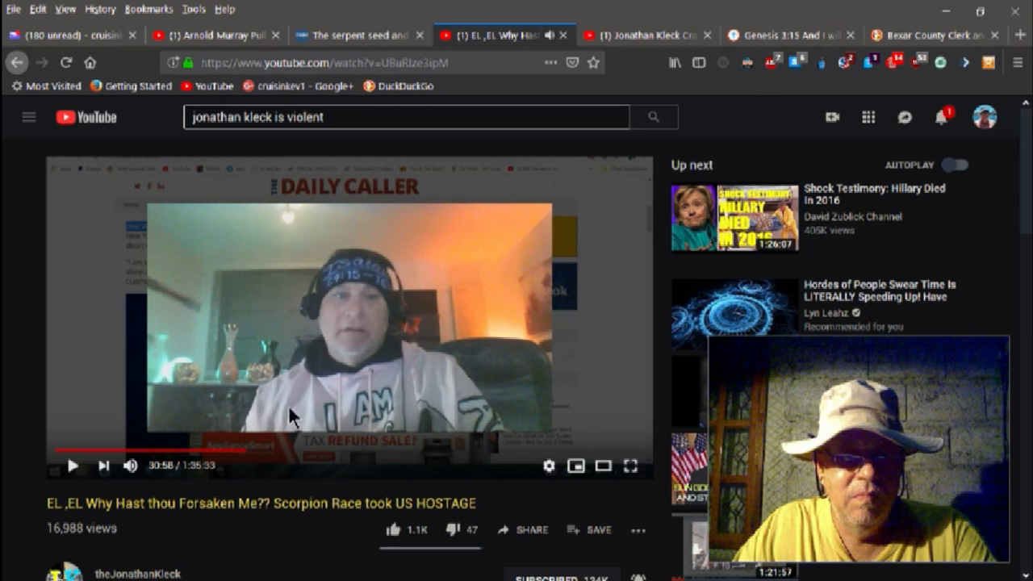
mouse_move(238, 451)
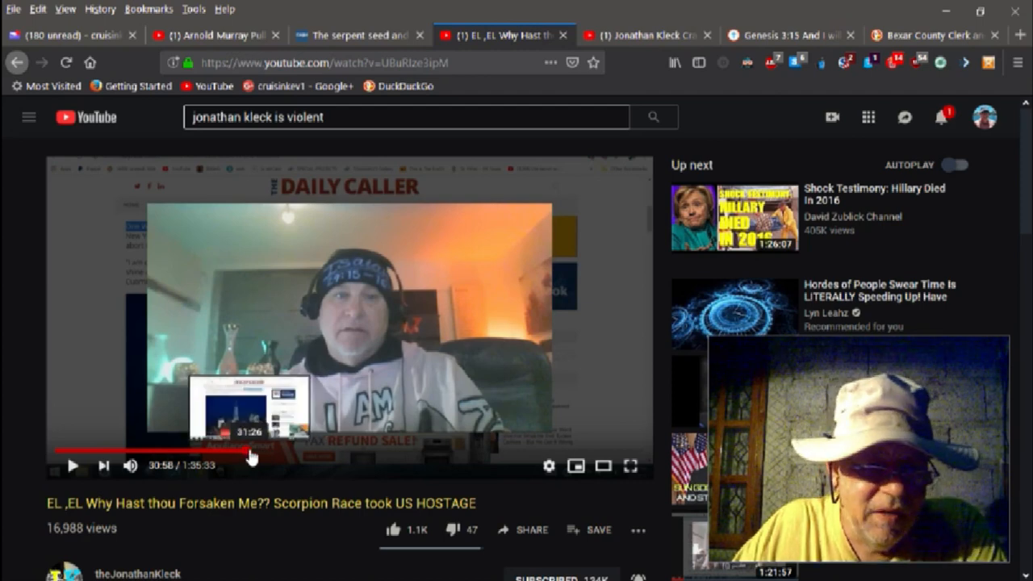
mouse_move(253, 454)
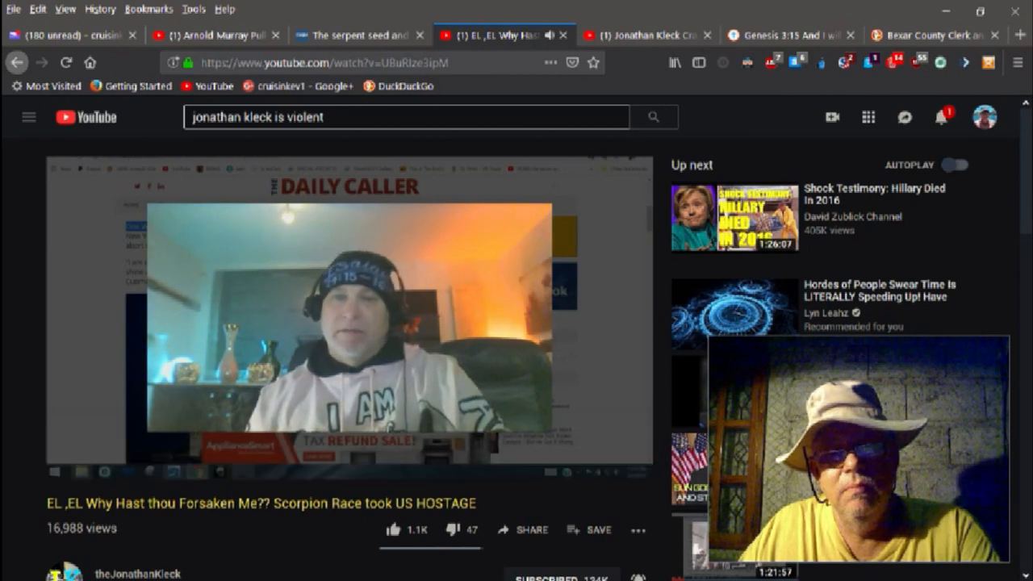
mouse_move(541, 327)
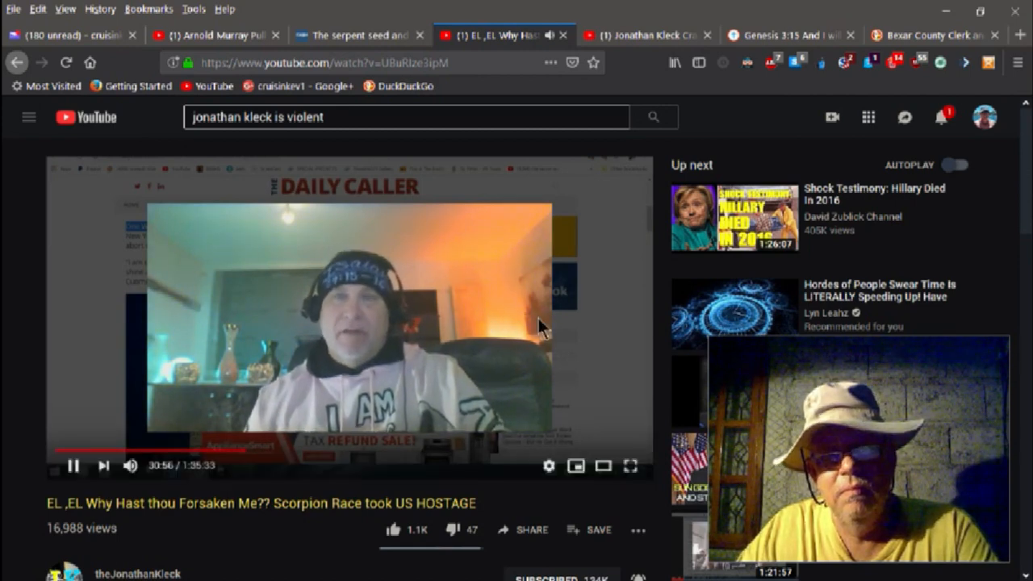
mouse_move(585, 349)
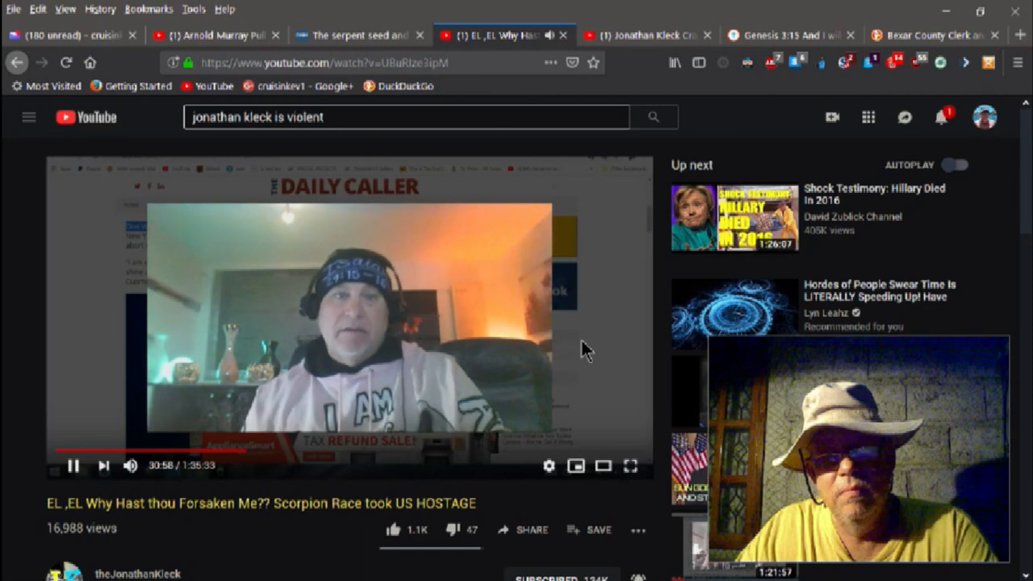
left_click(72, 465)
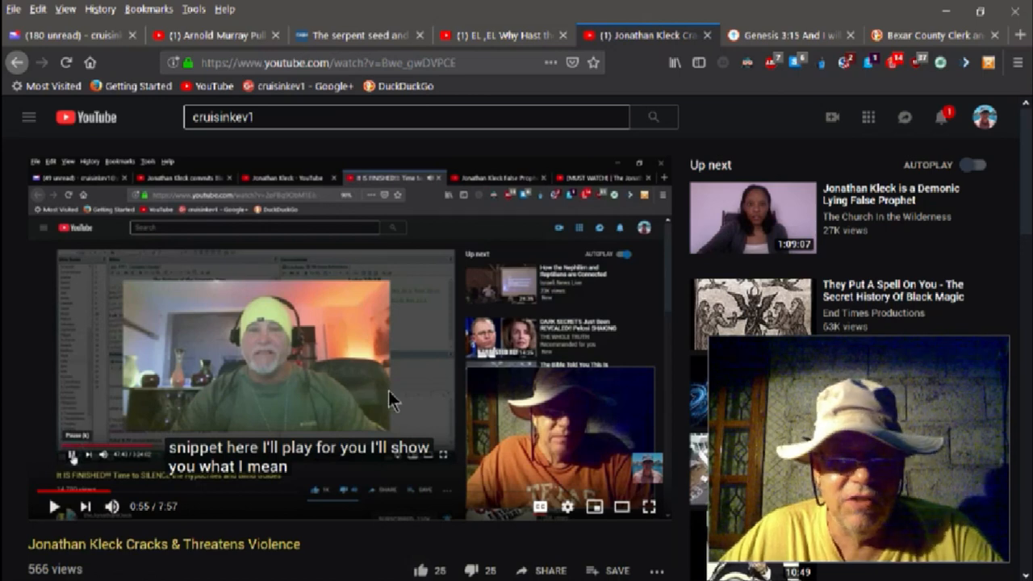
mouse_move(406, 396)
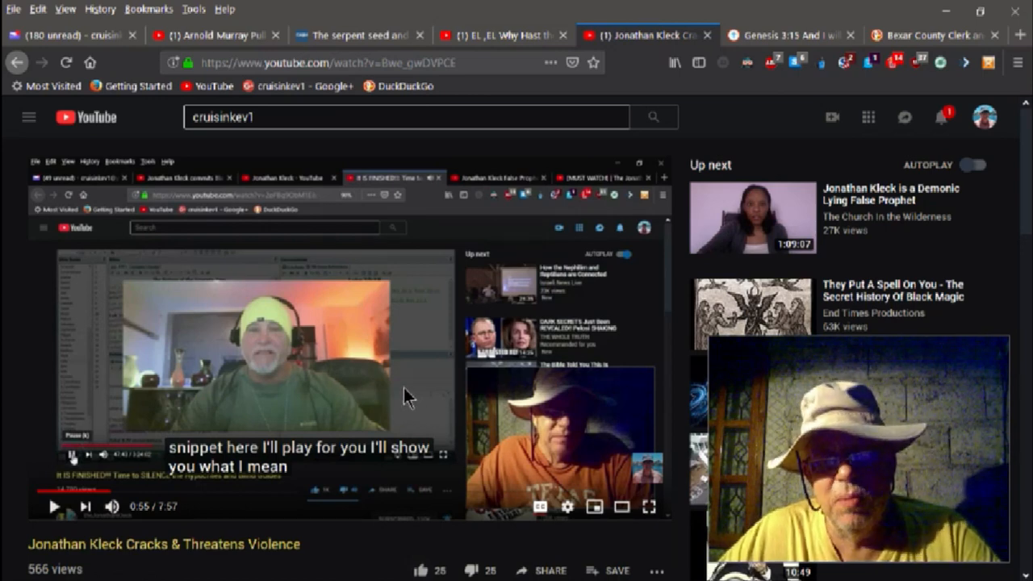
Step: Play the Cracks & Threatens Violence clip to 1:27, then switch to the Bexar County court records results
left_click(109, 492)
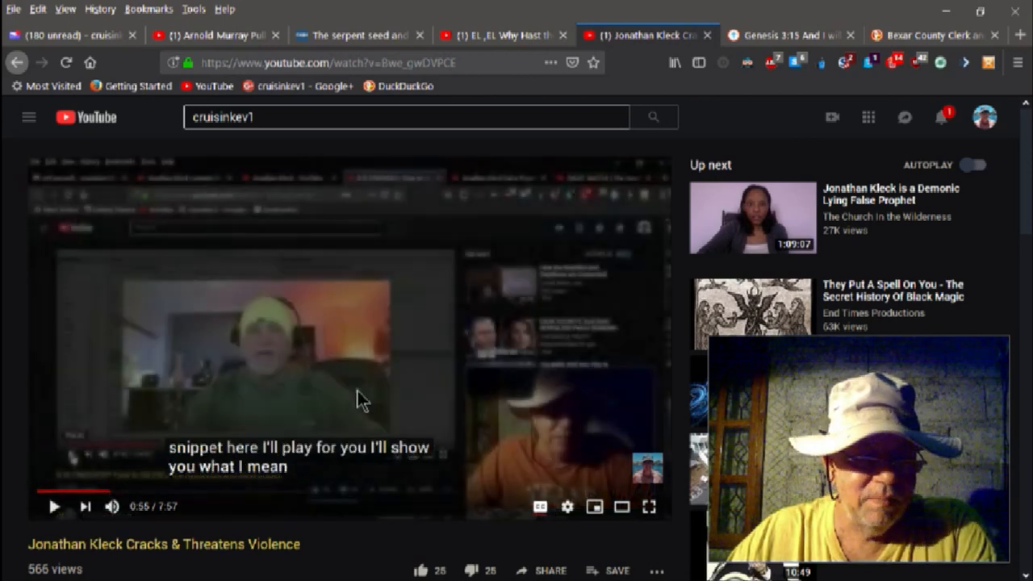
left_click(54, 506)
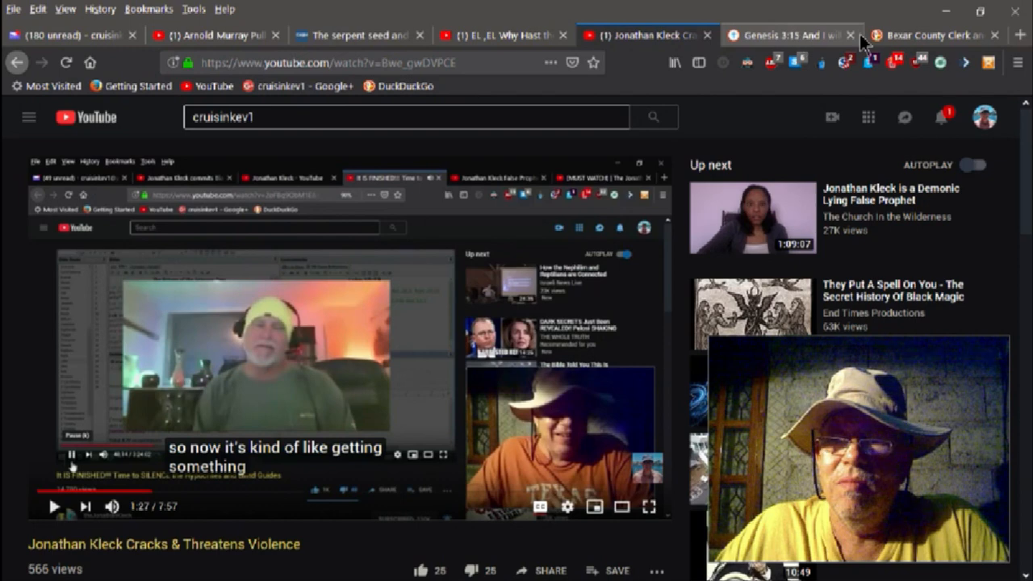
mouse_move(915, 35)
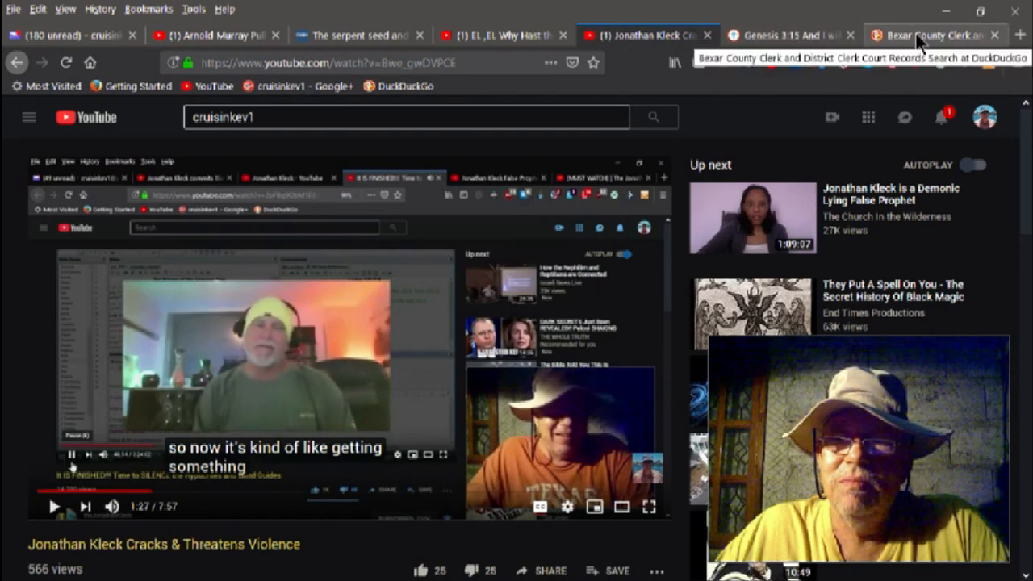
left_click(932, 35)
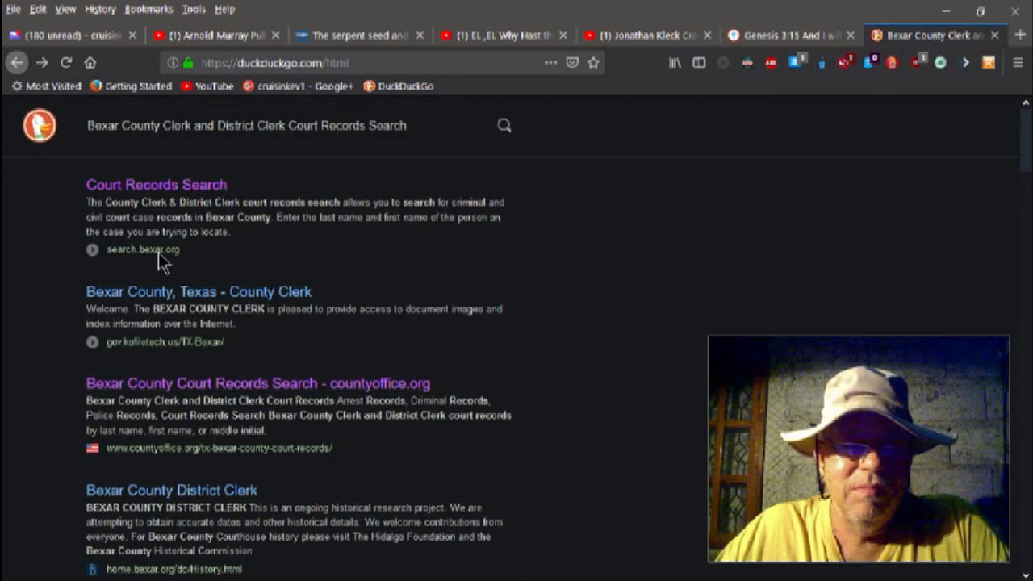
mouse_move(573, 372)
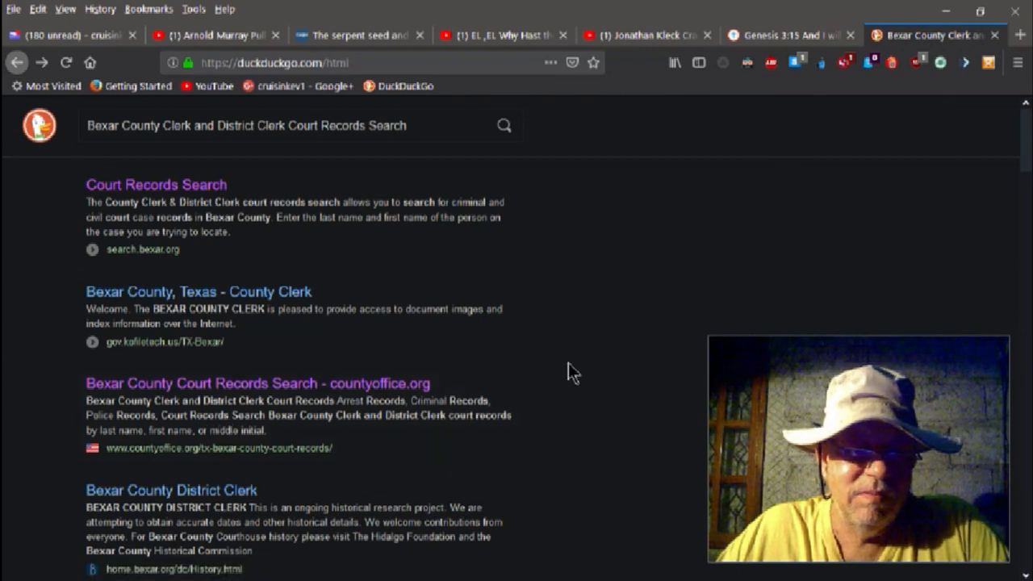
mouse_move(625, 289)
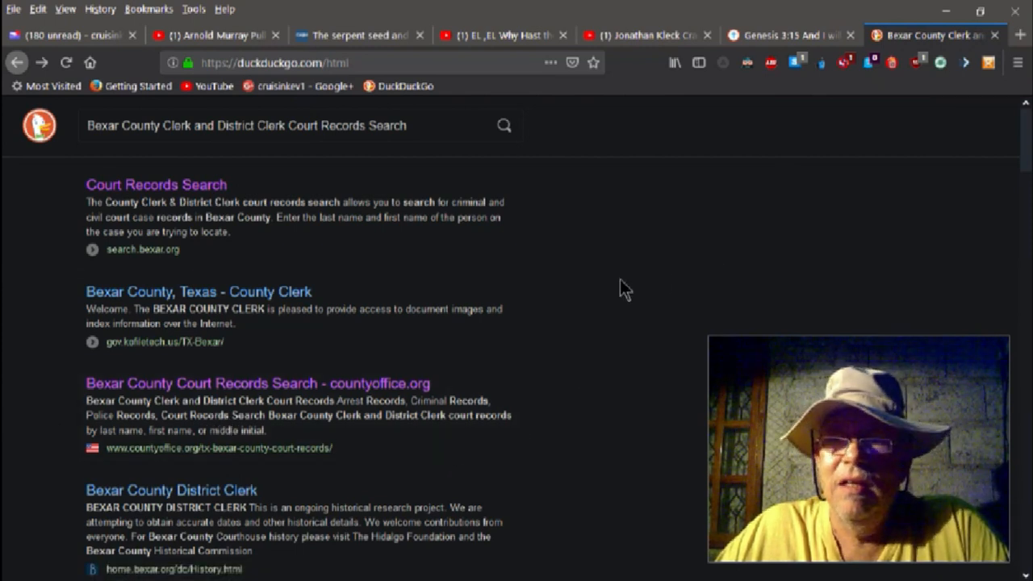
mouse_move(948, 10)
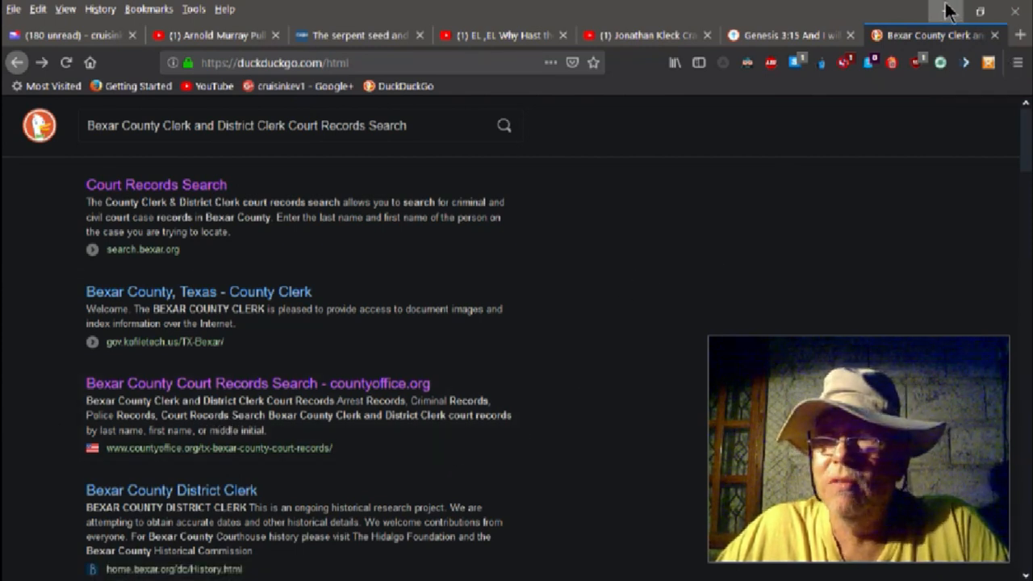
mouse_move(952, 16)
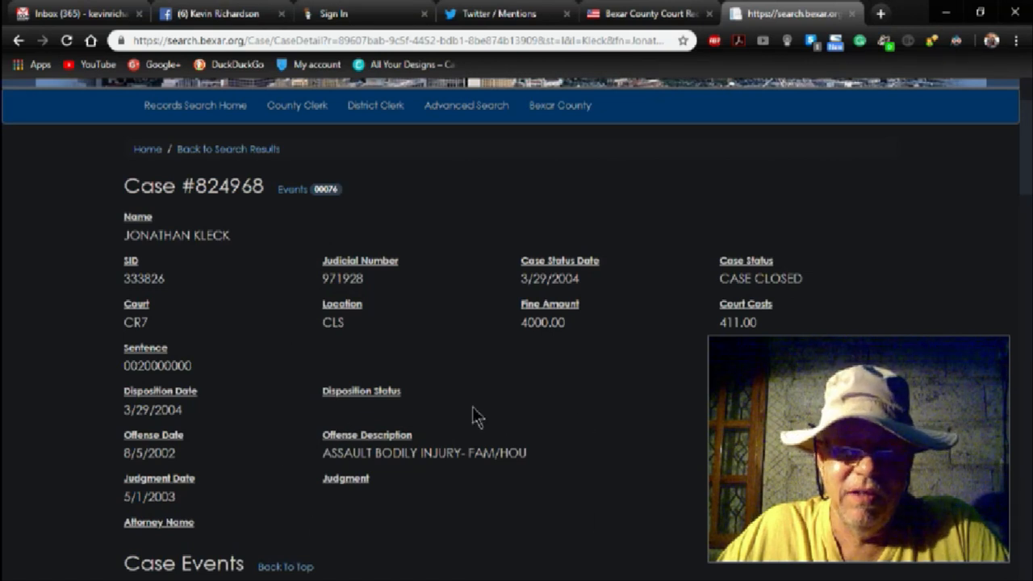
mouse_move(531, 510)
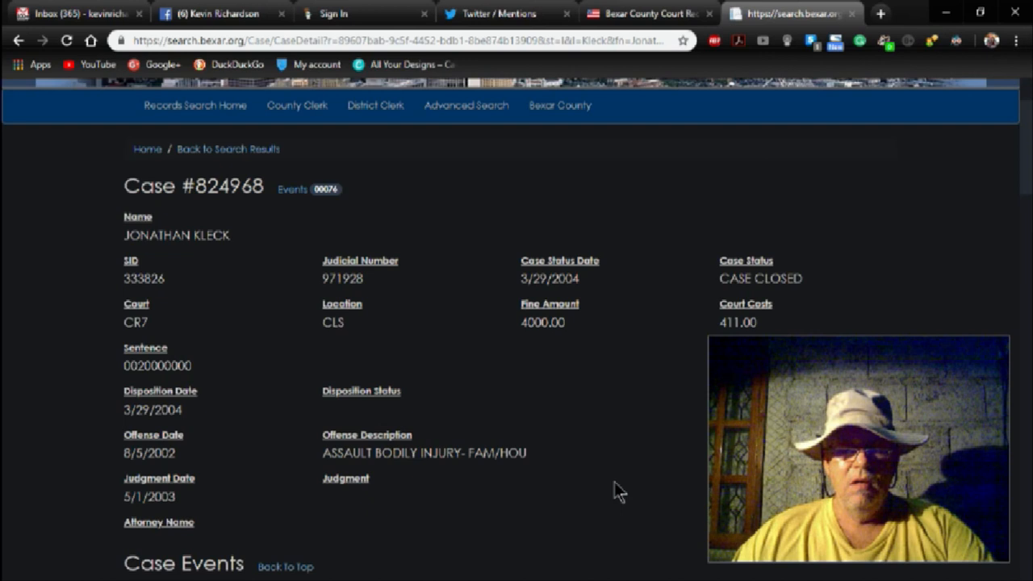
mouse_move(382, 479)
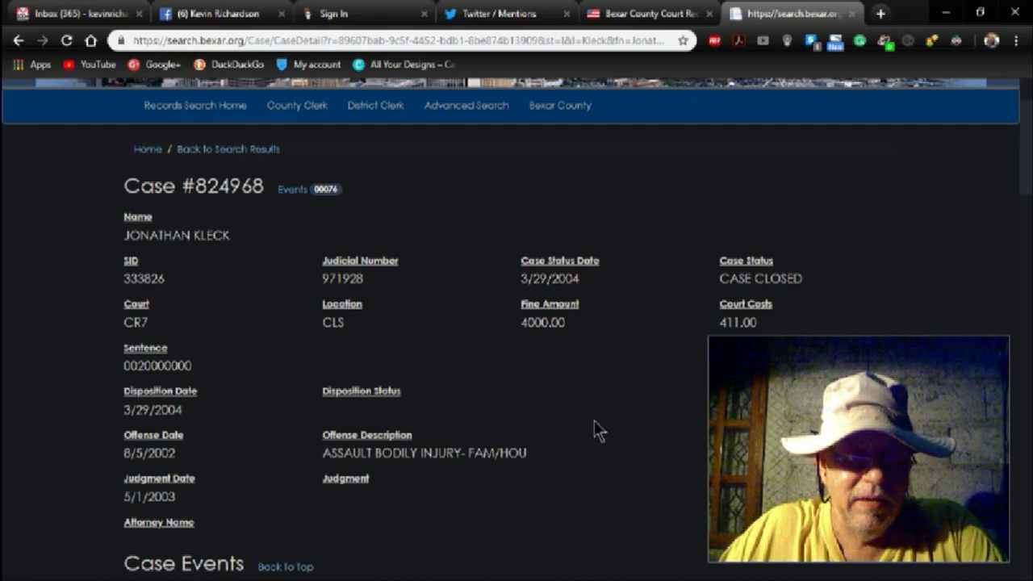
mouse_move(990, 214)
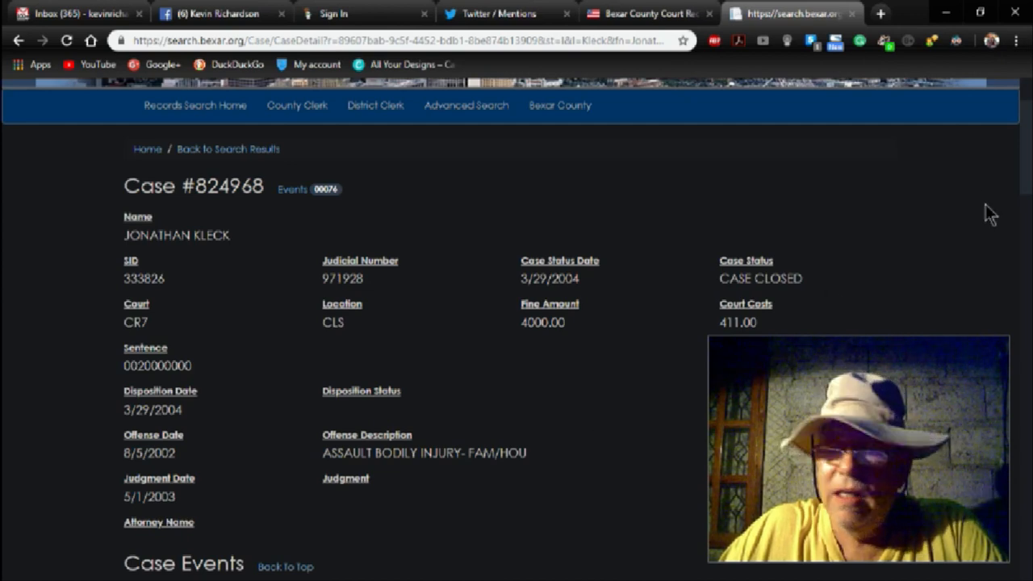
scroll("down", 3)
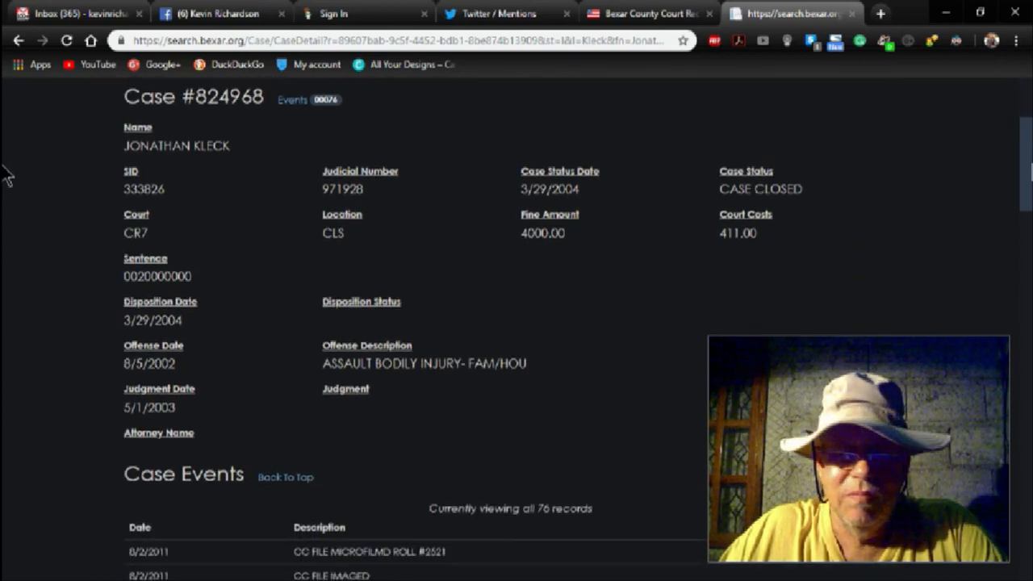
scroll("down", 3)
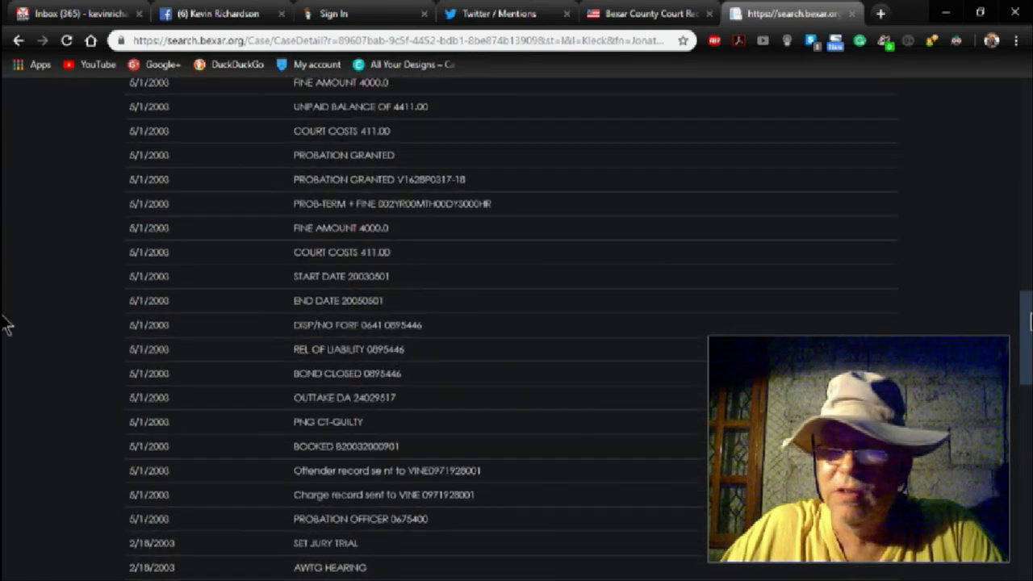
scroll("up", 3)
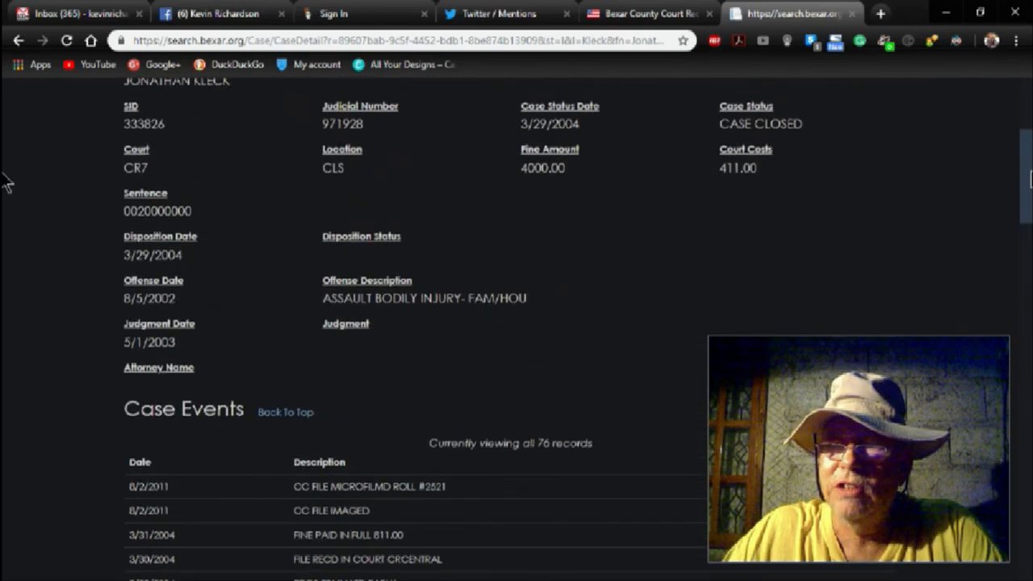
scroll("up", 3)
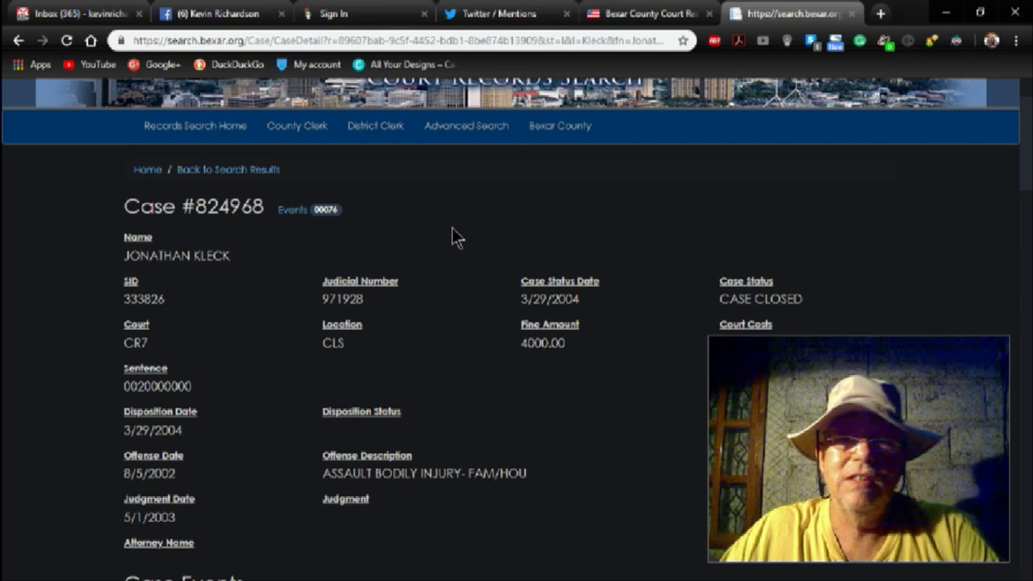
mouse_move(486, 252)
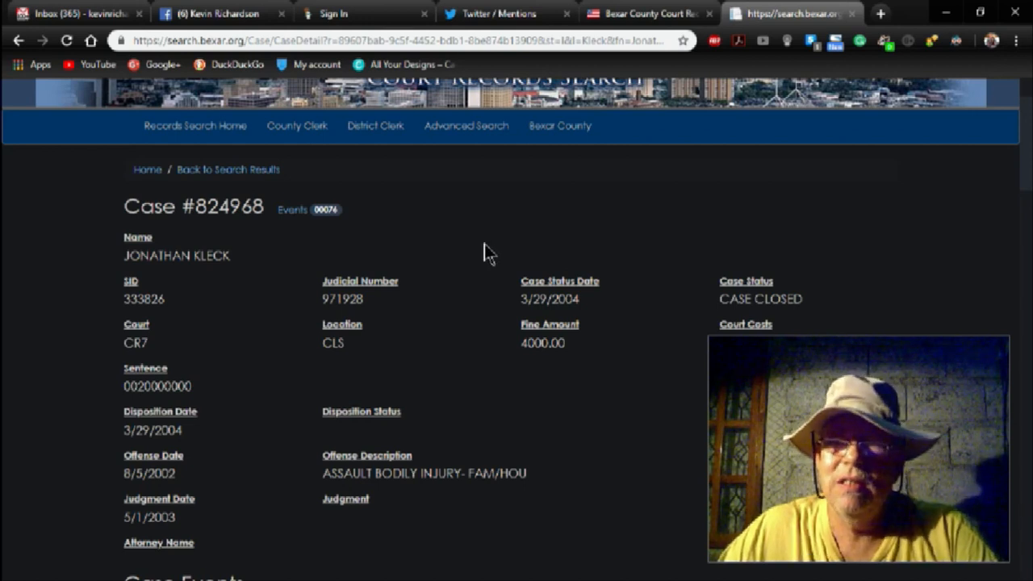